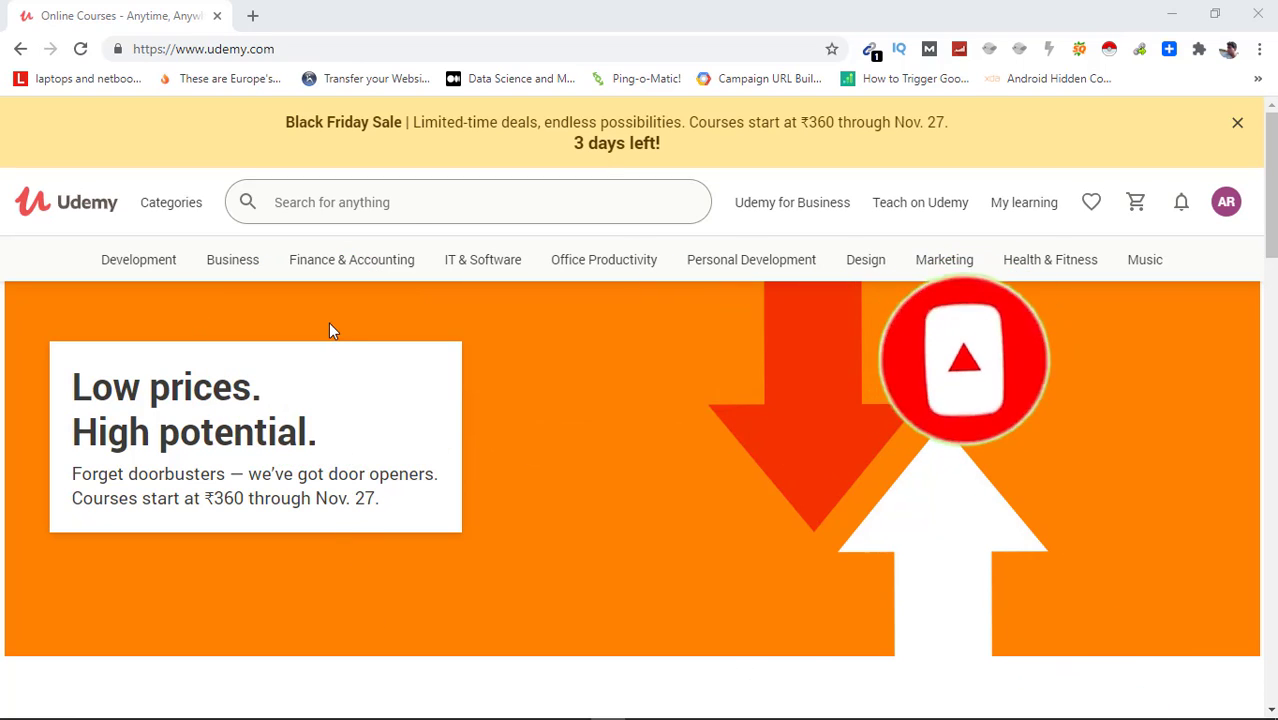
Search Udemy for "Web Development bootcamp" and view the matching results.
type("W")
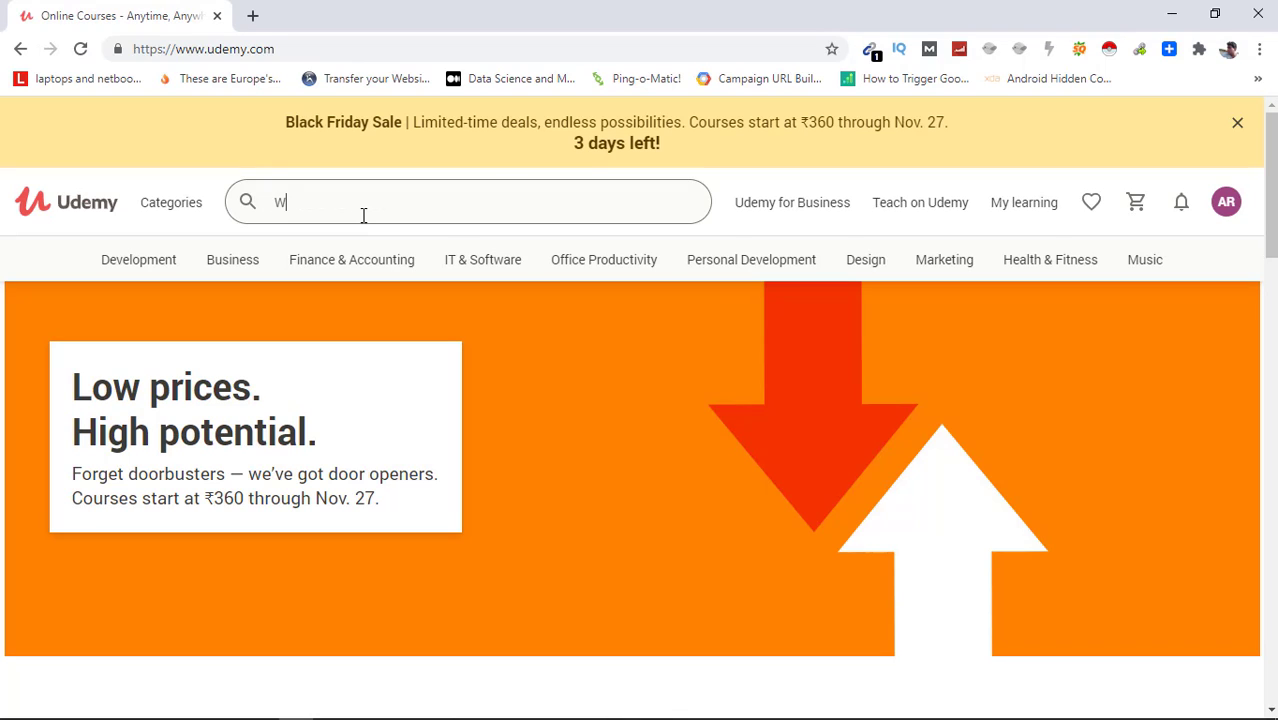
type("eb Development bootcamp")
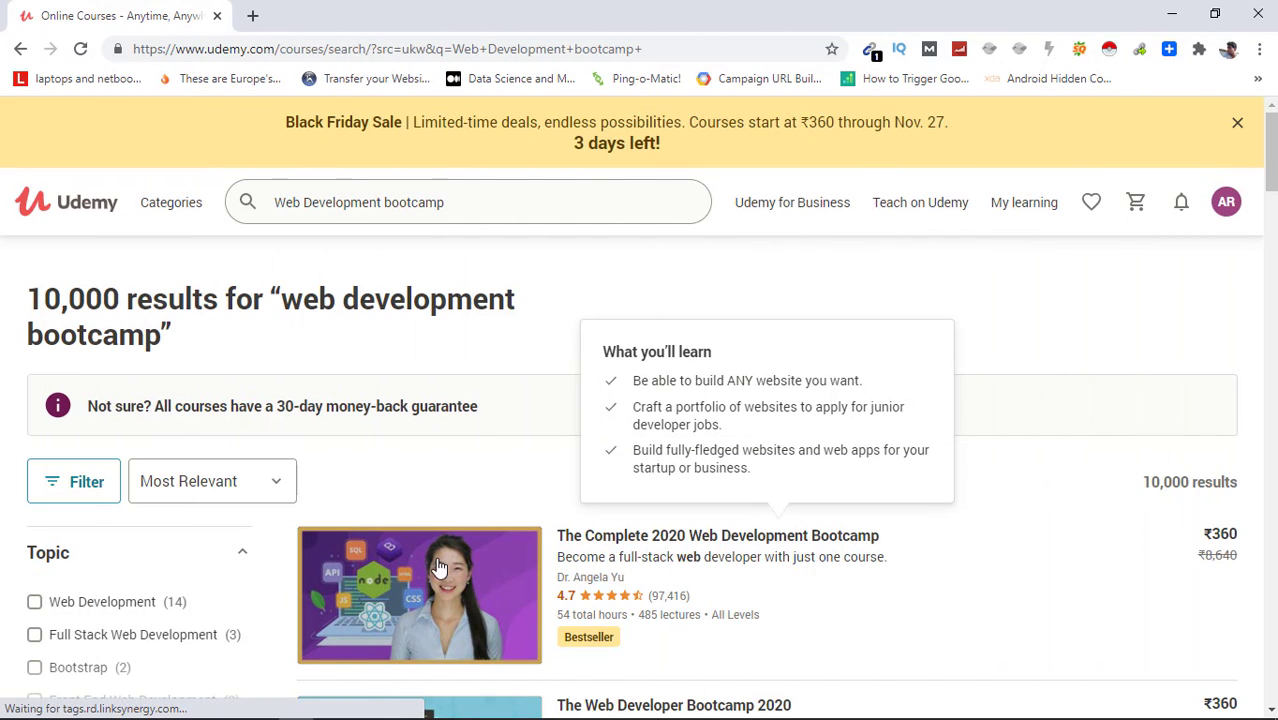
mouse_move(800, 588)
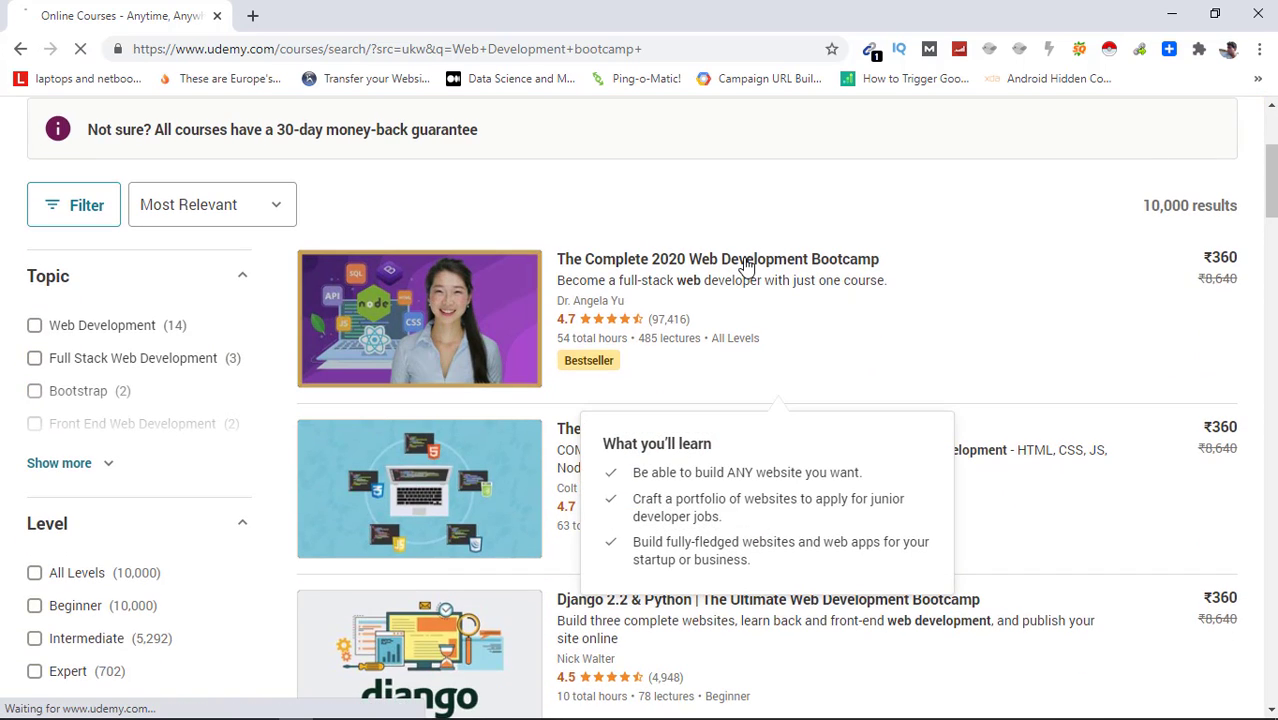
Add The Complete 2020 Web Development Bootcamp to the cart and dismiss the confirmation.
left_click(716, 260)
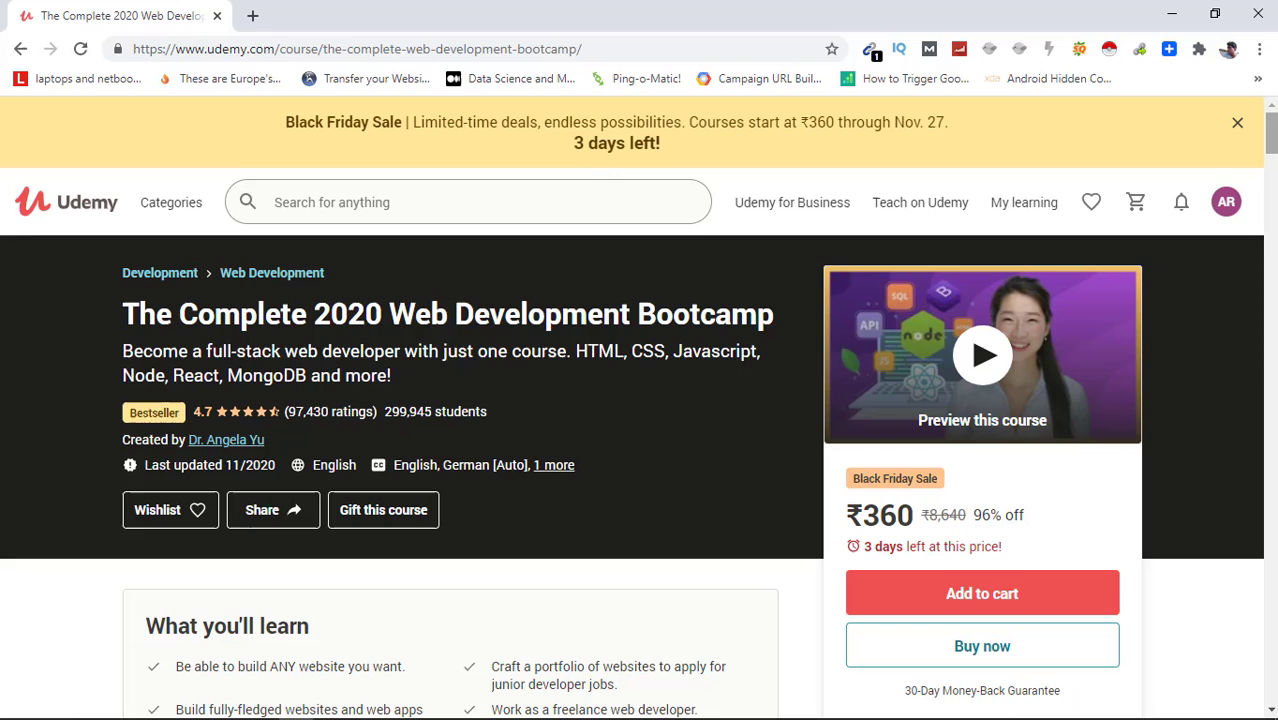
left_click(1236, 122)
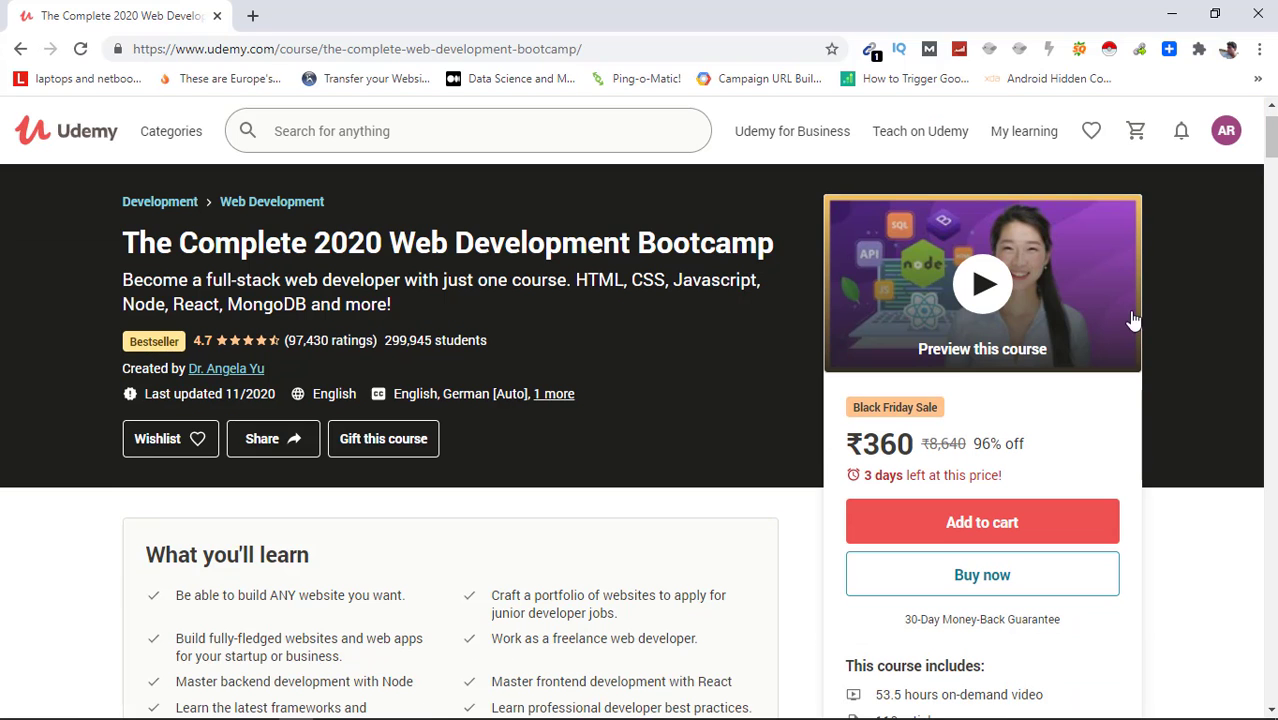
left_click(982, 520)
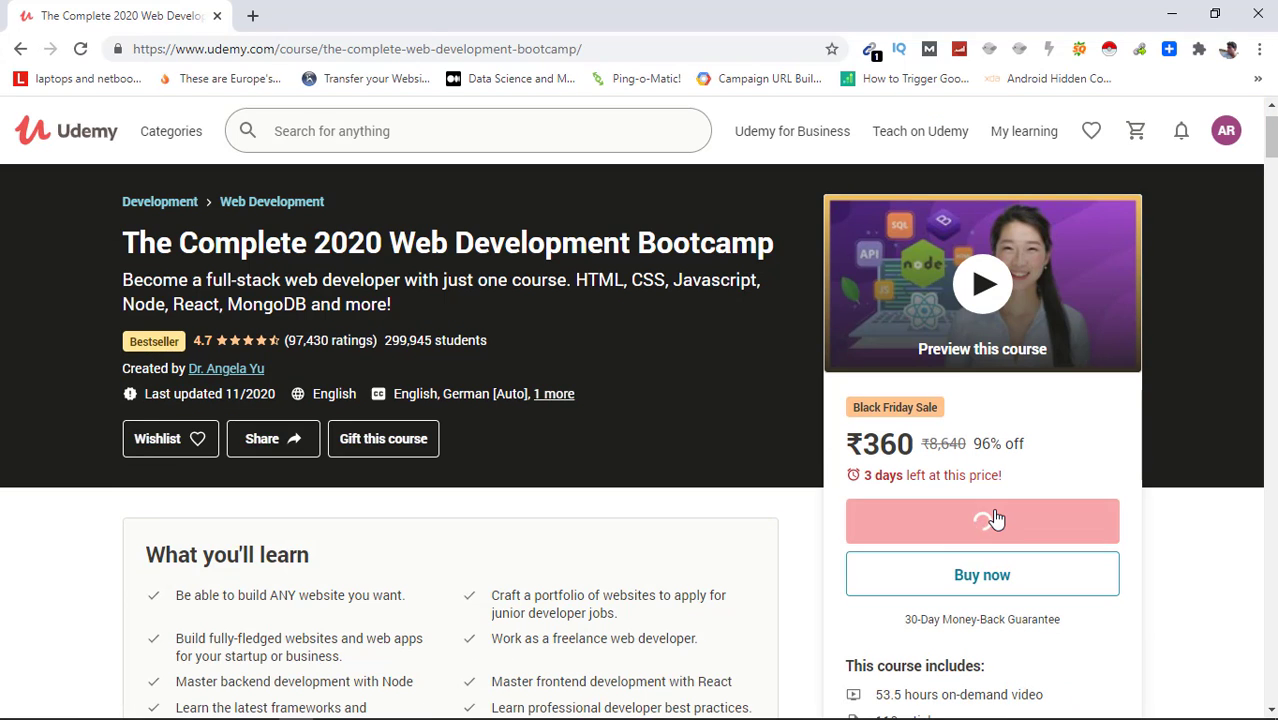
left_click(982, 520)
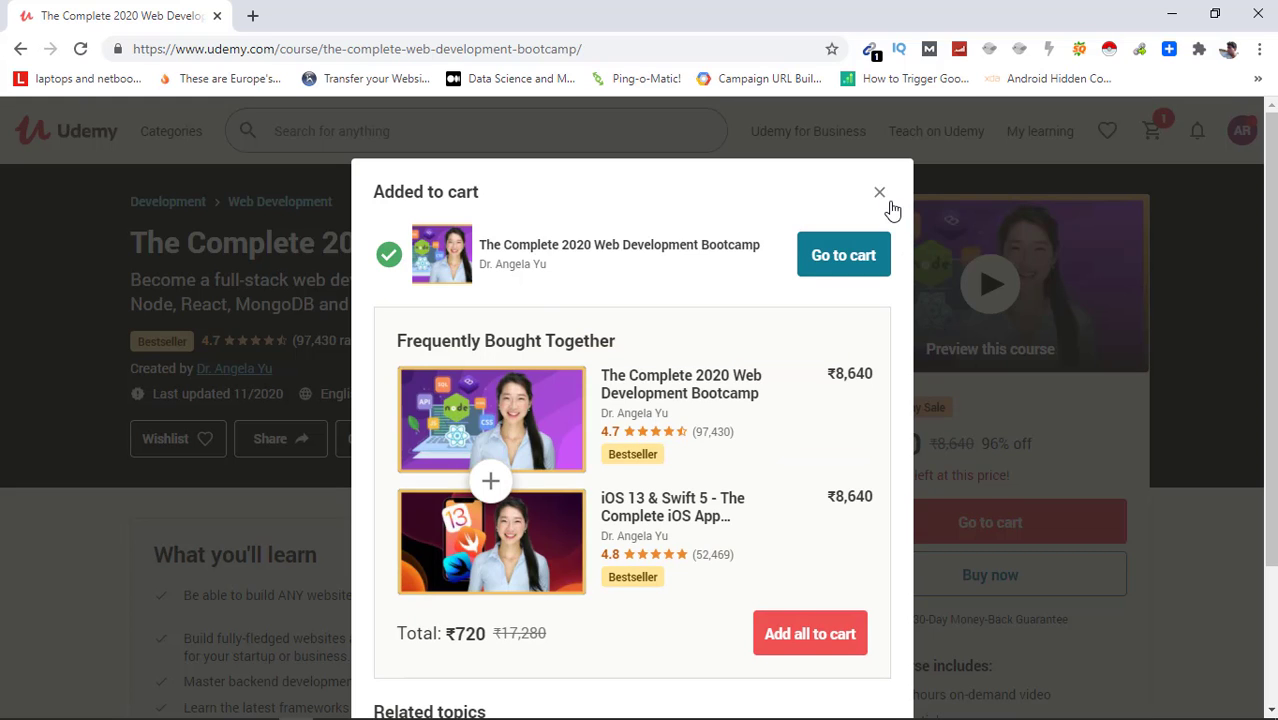
left_click(880, 192)
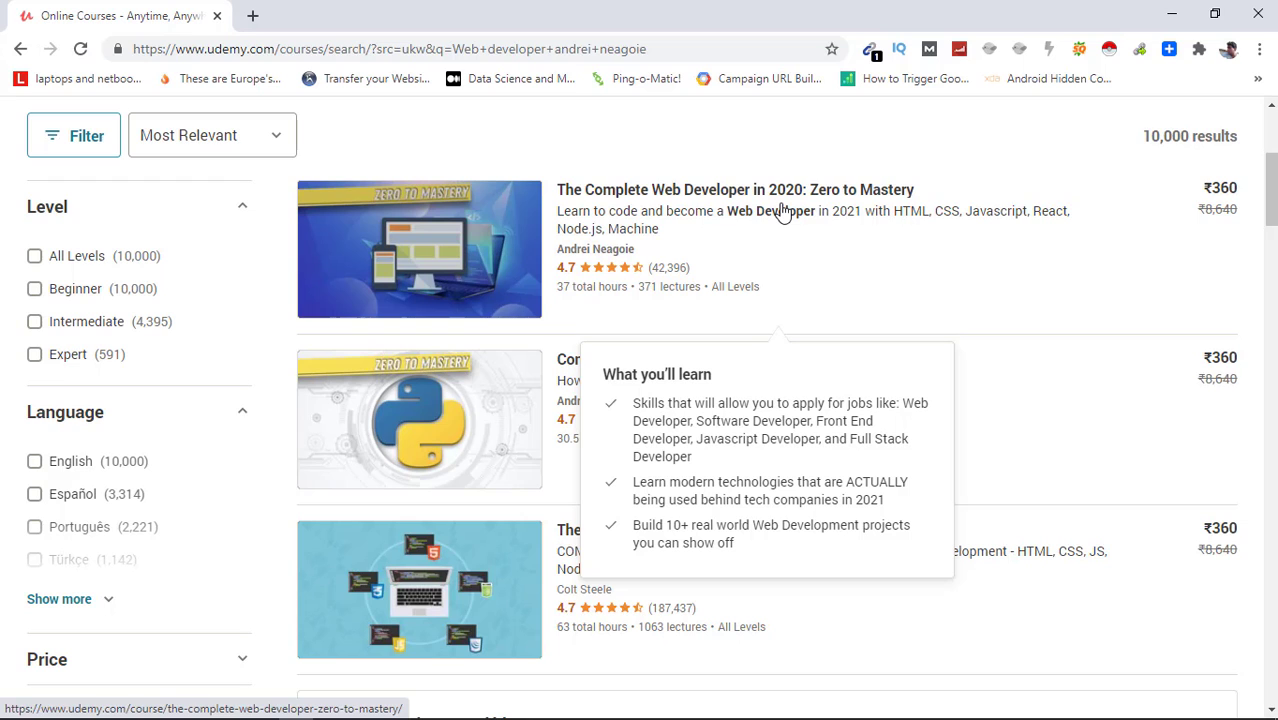
mouse_move(796, 212)
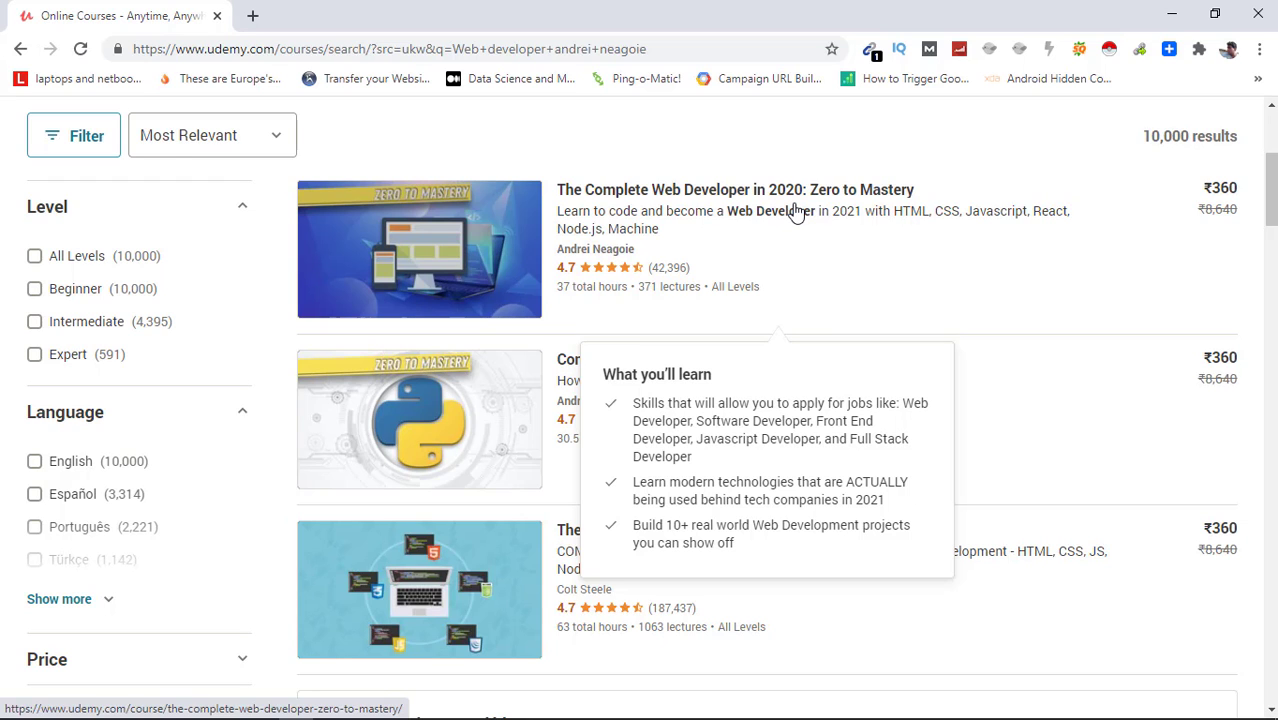
Add The Complete Web Developer in 2020: Zero to Mastery to the cart and view the cart.
left_click(736, 188)
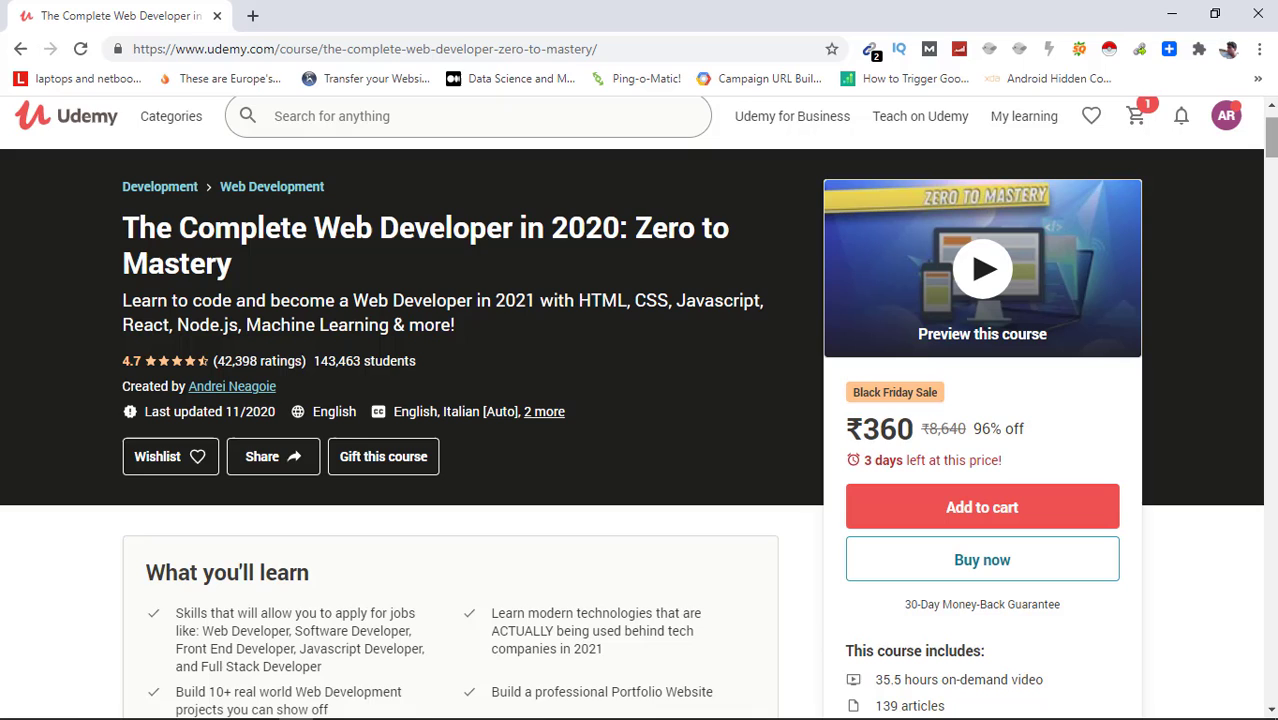
left_click(980, 506)
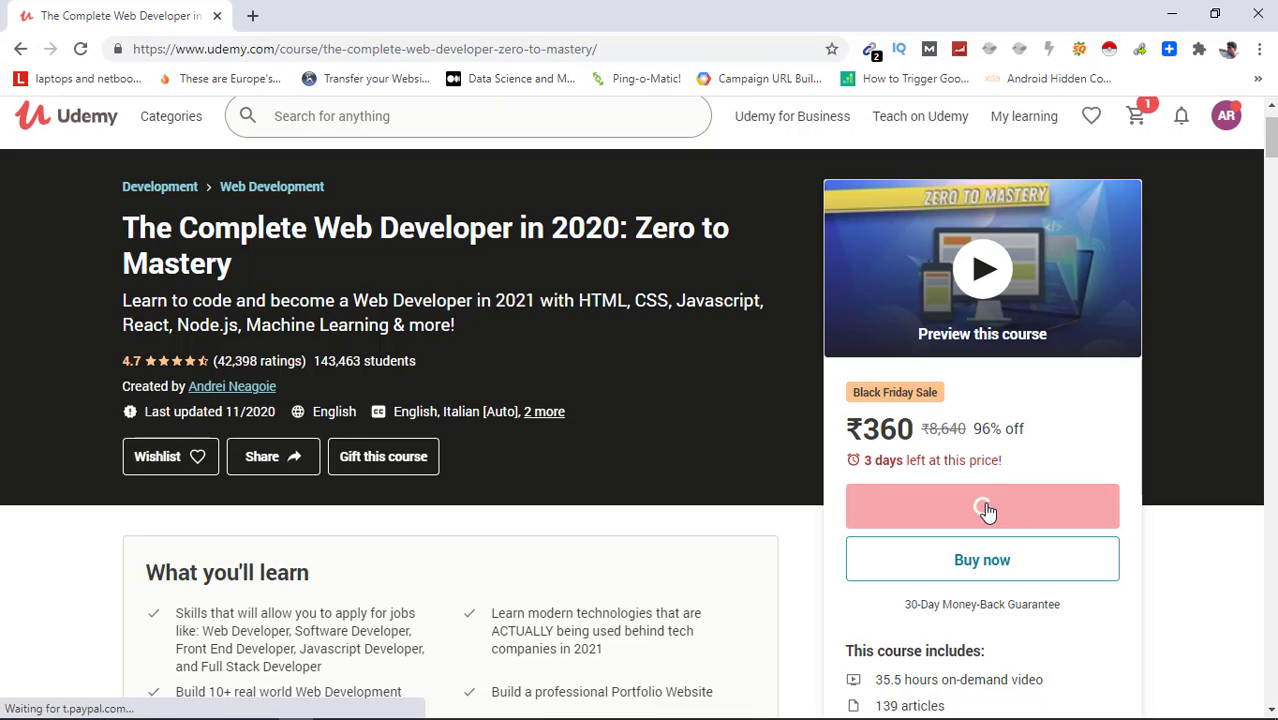
left_click(982, 506)
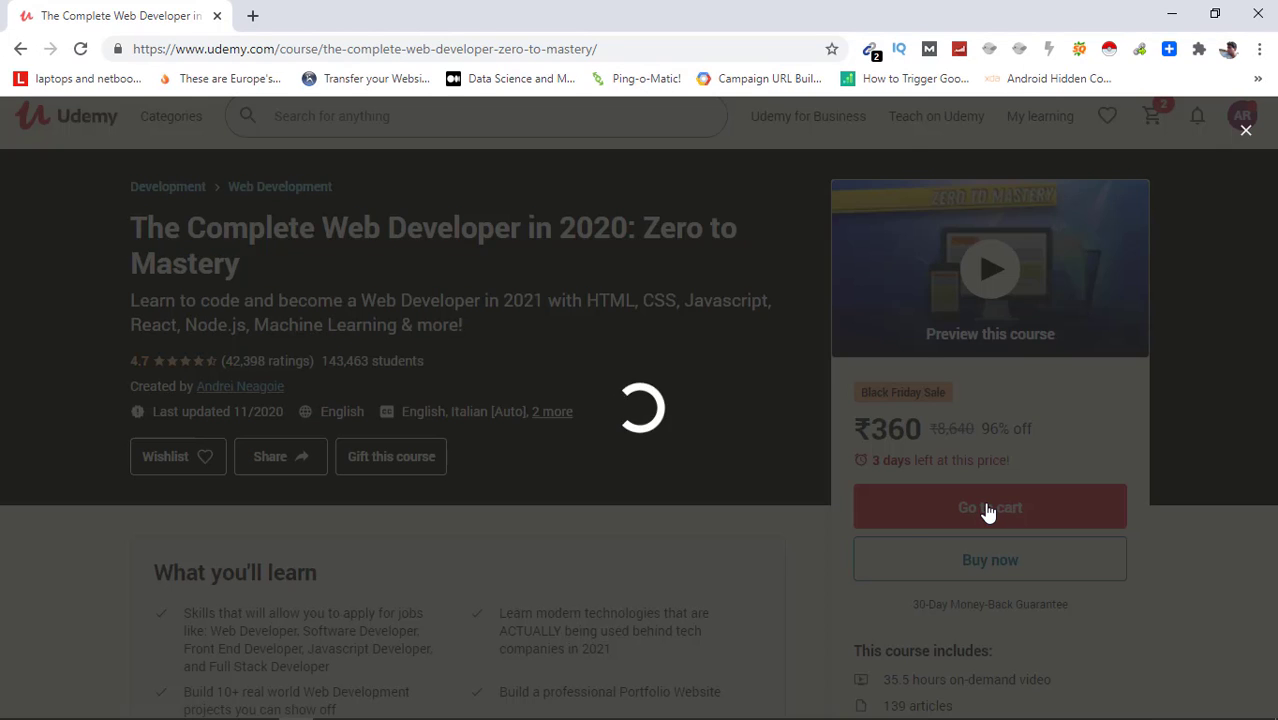
left_click(988, 506)
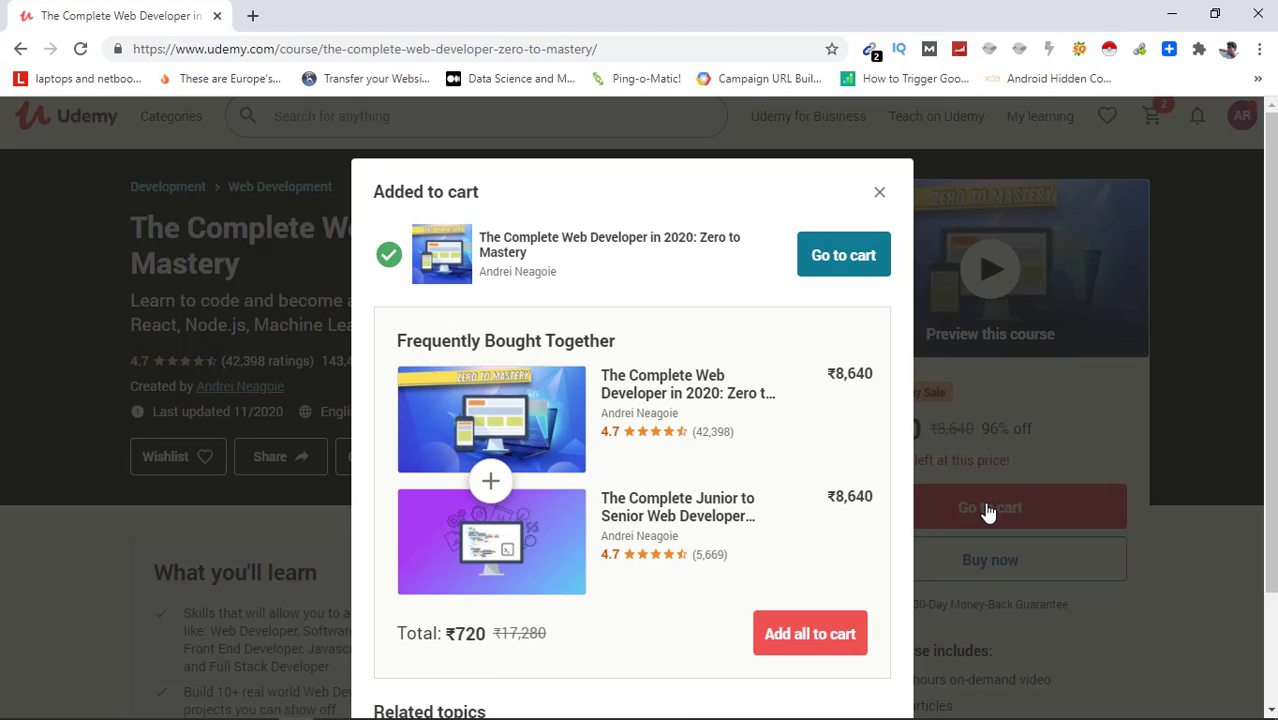
mouse_move(876, 568)
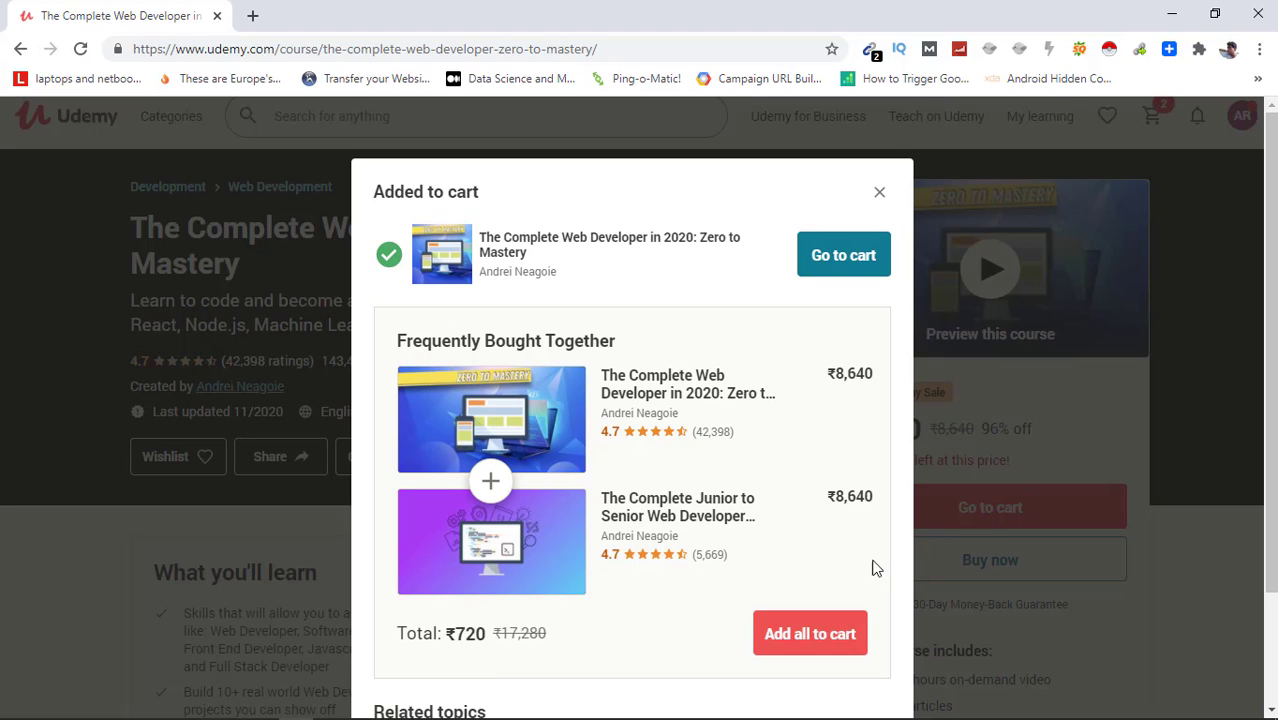
mouse_move(844, 256)
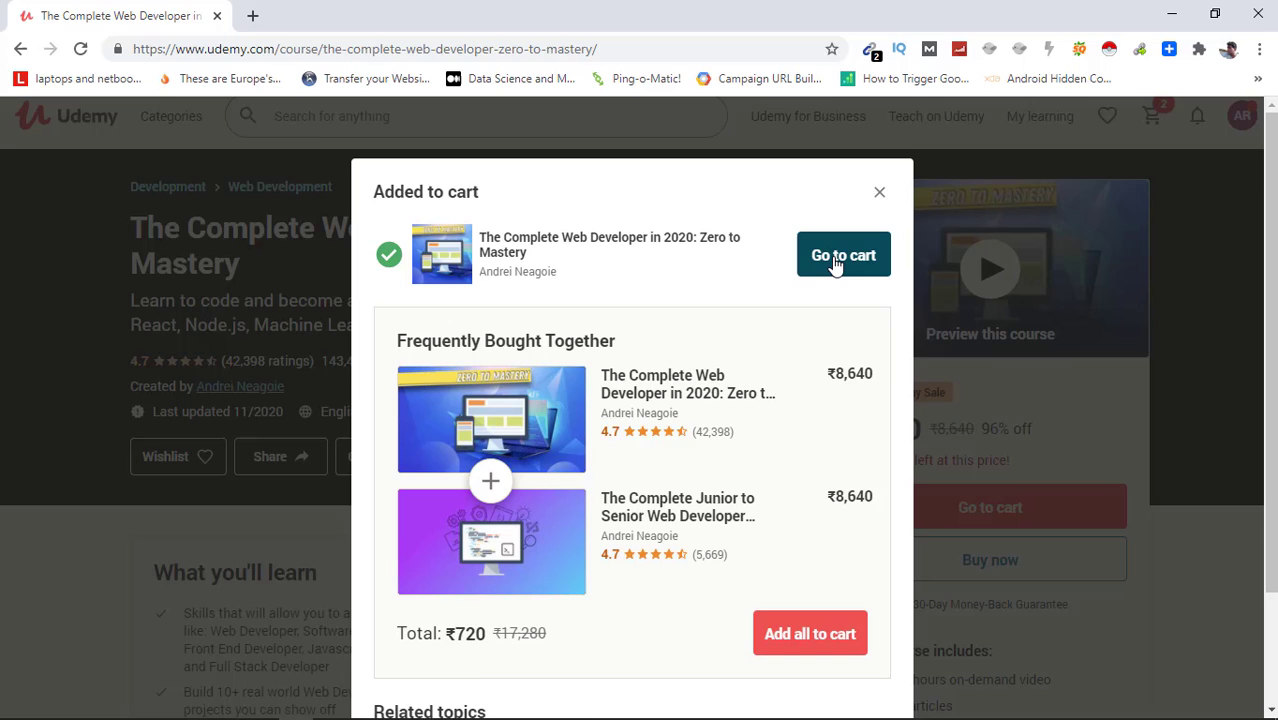
left_click(844, 254)
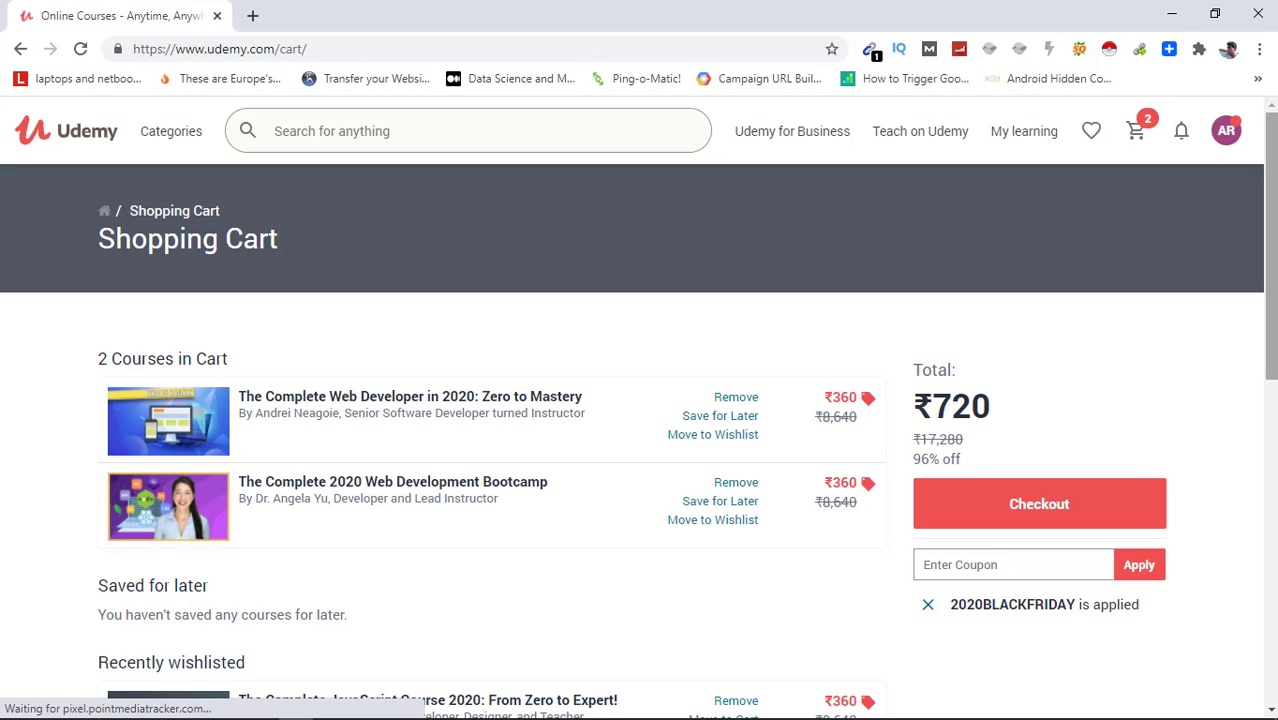
Proceed to checkout from the cart with both courses totalling ₹720.
scroll("down", 3)
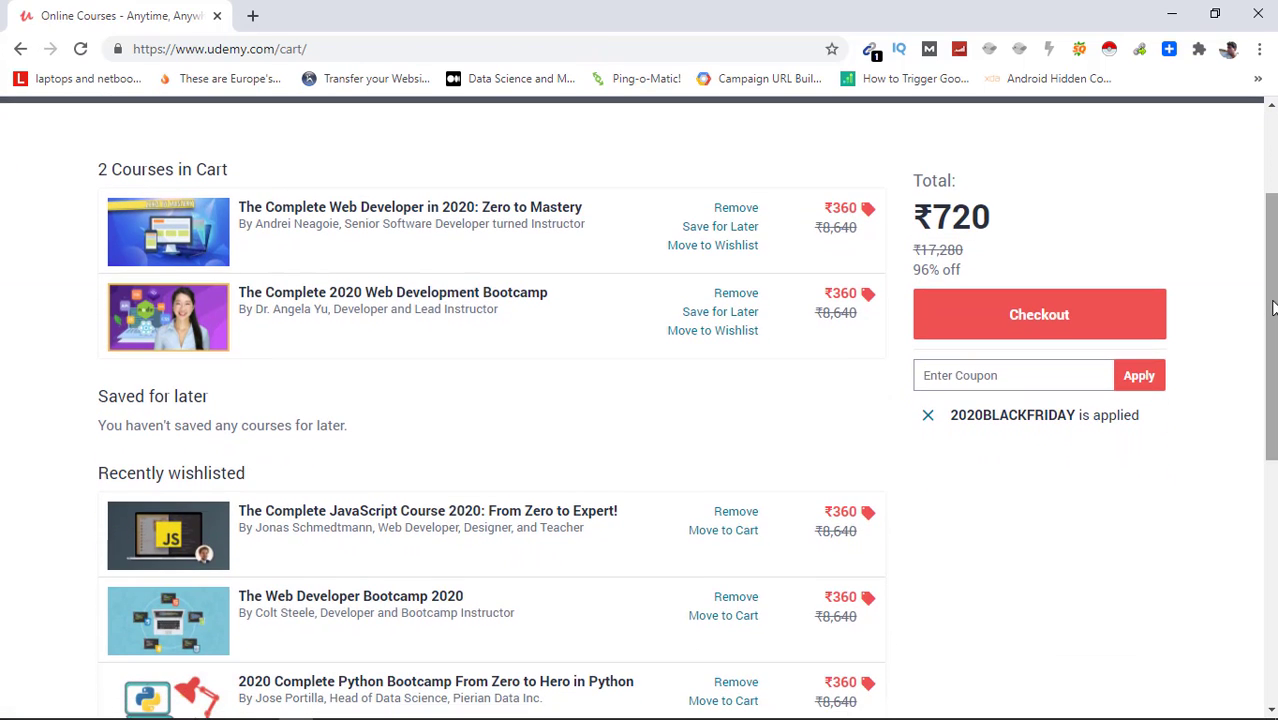
mouse_move(108, 254)
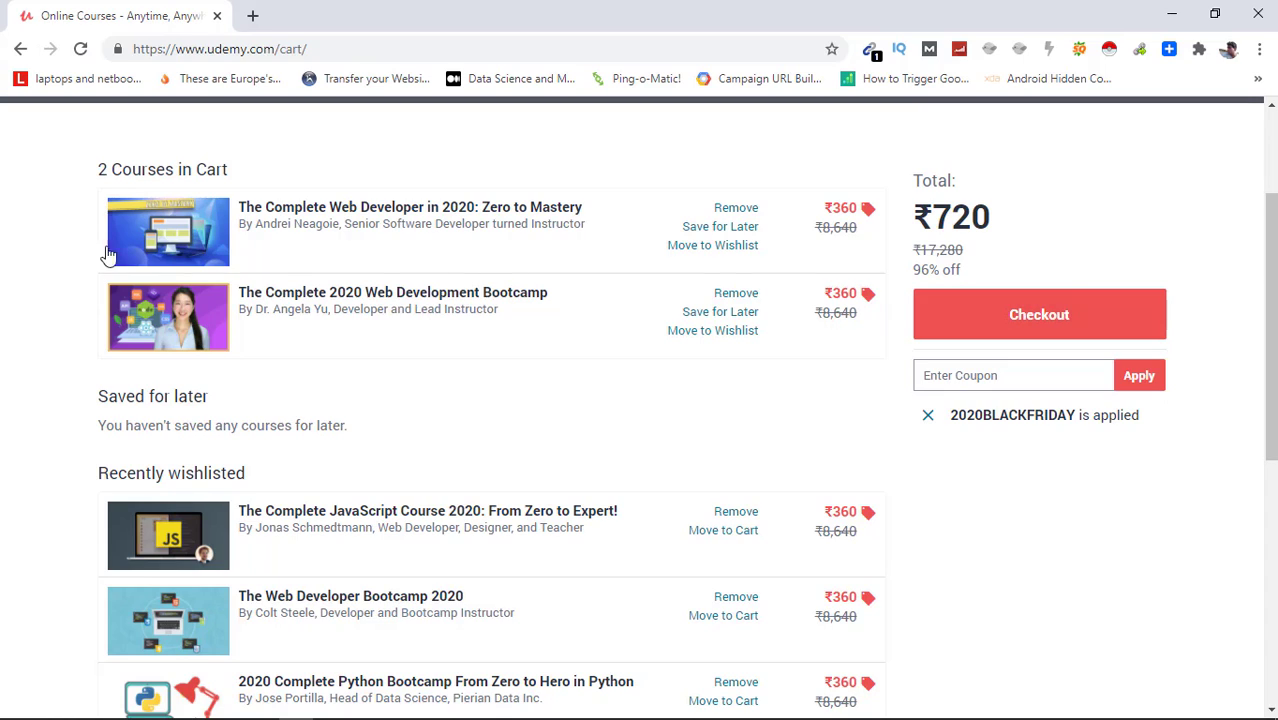
mouse_move(272, 298)
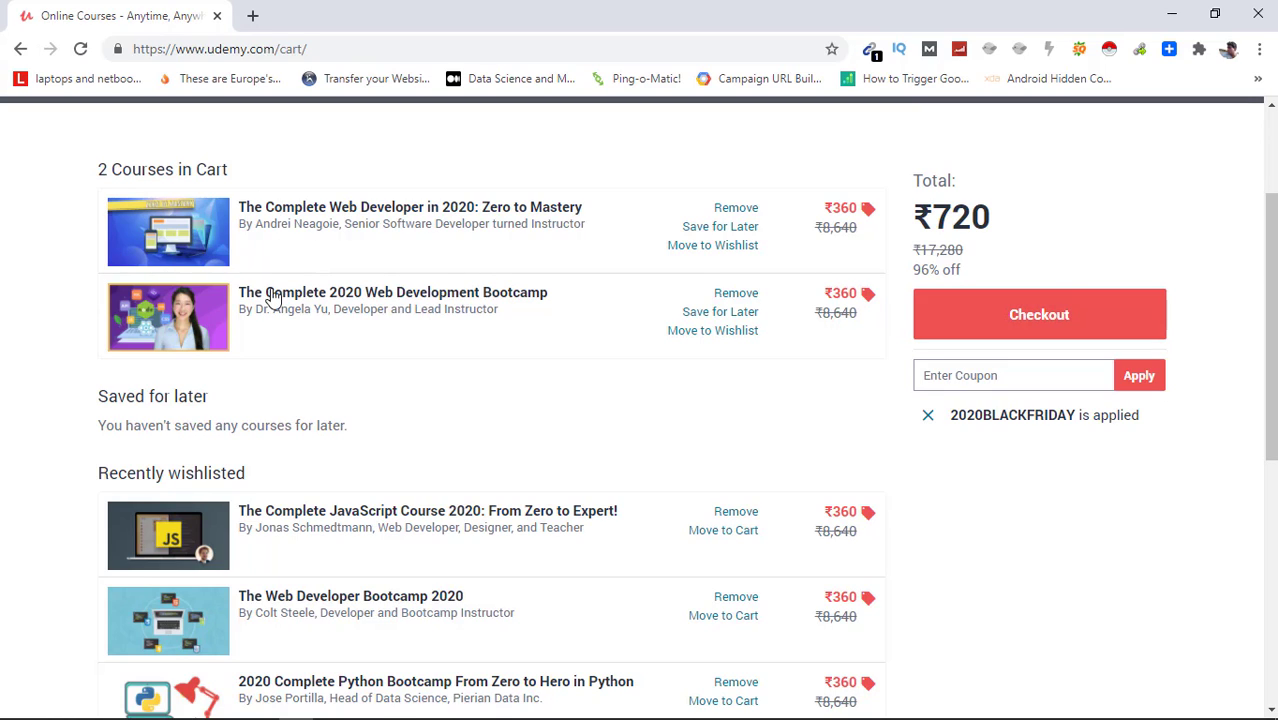
left_click(1038, 314)
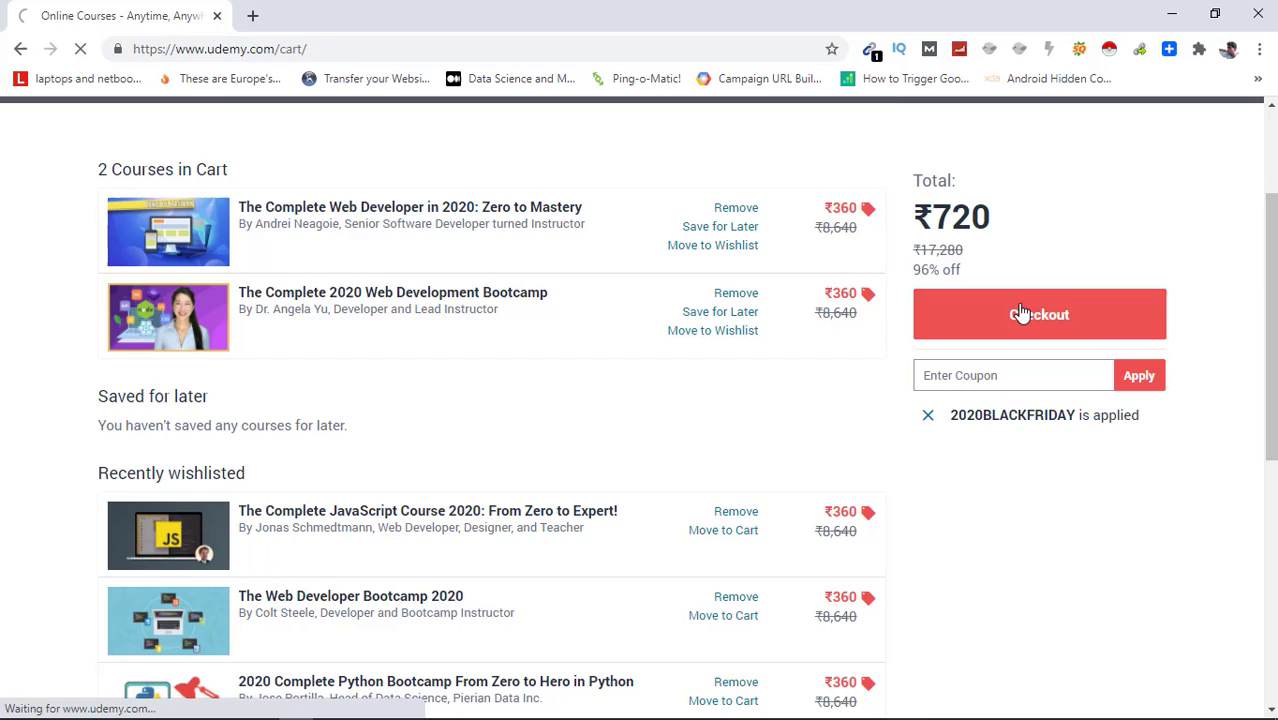
left_click(1040, 314)
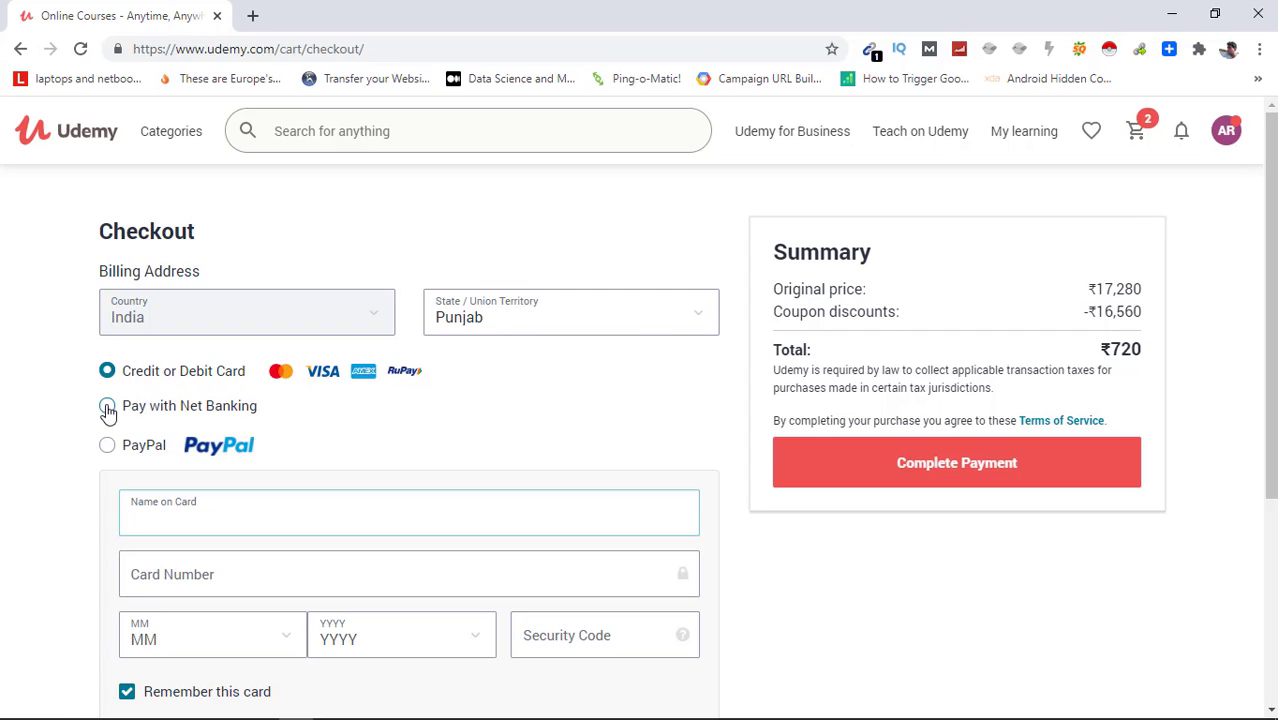
Select Pay with Net Banking, choose Axis Bank, and proceed to the bank's payment page.
left_click(108, 406)
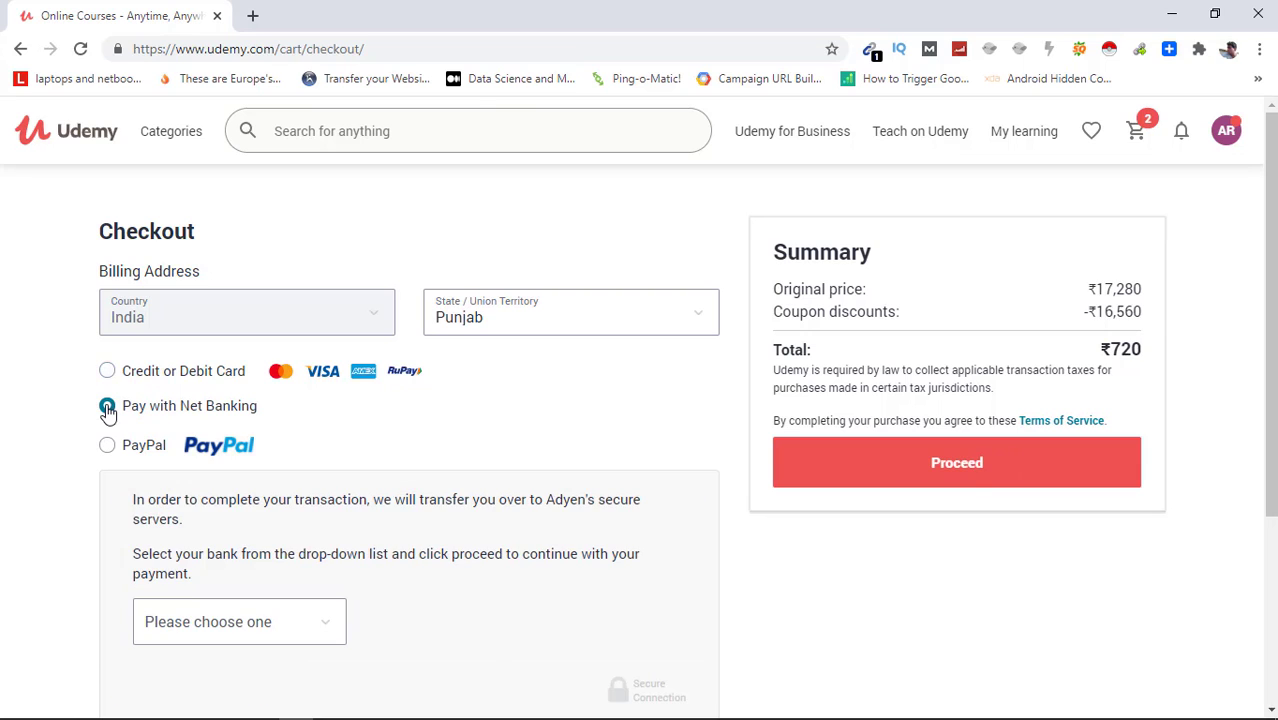
left_click(108, 404)
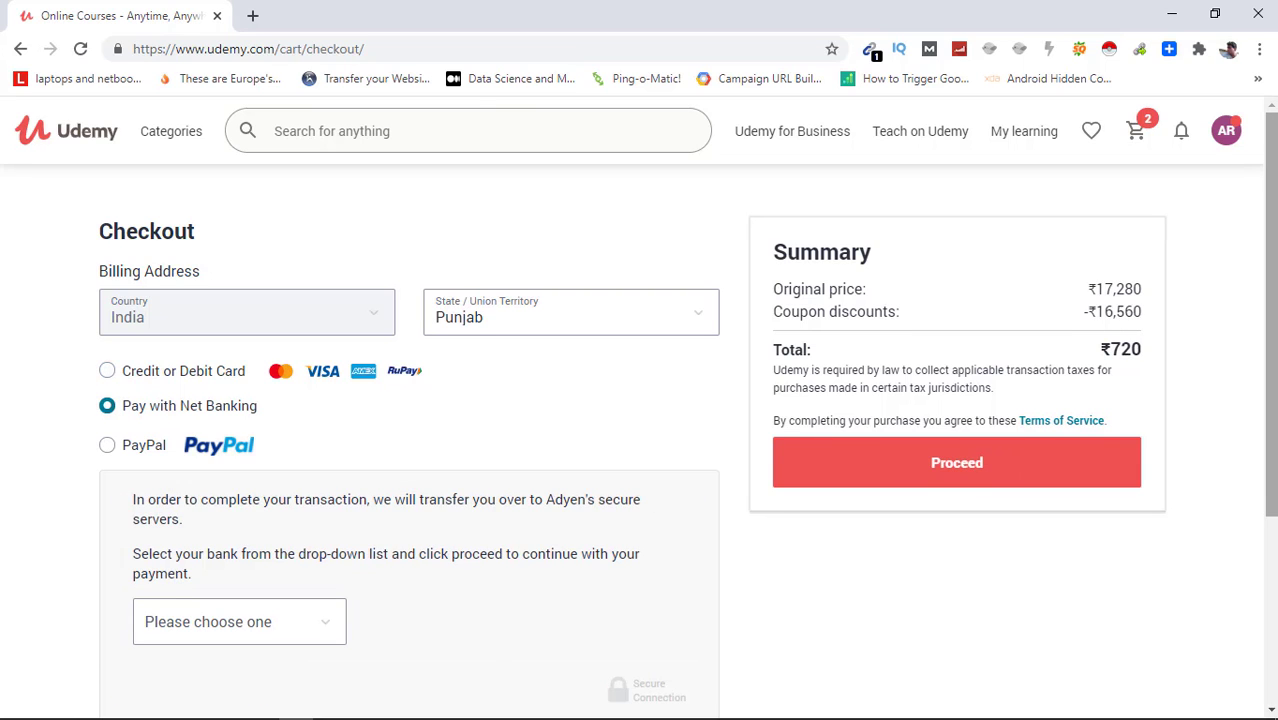
scroll("down", 3)
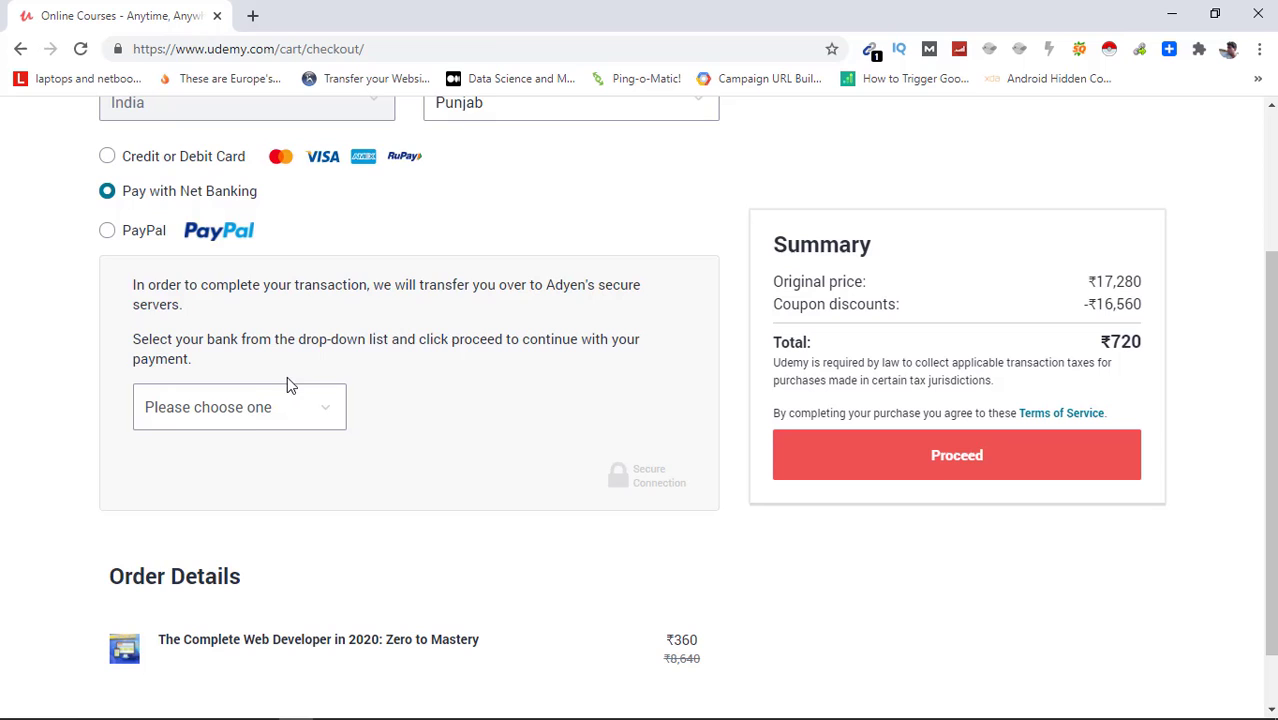
left_click(240, 408)
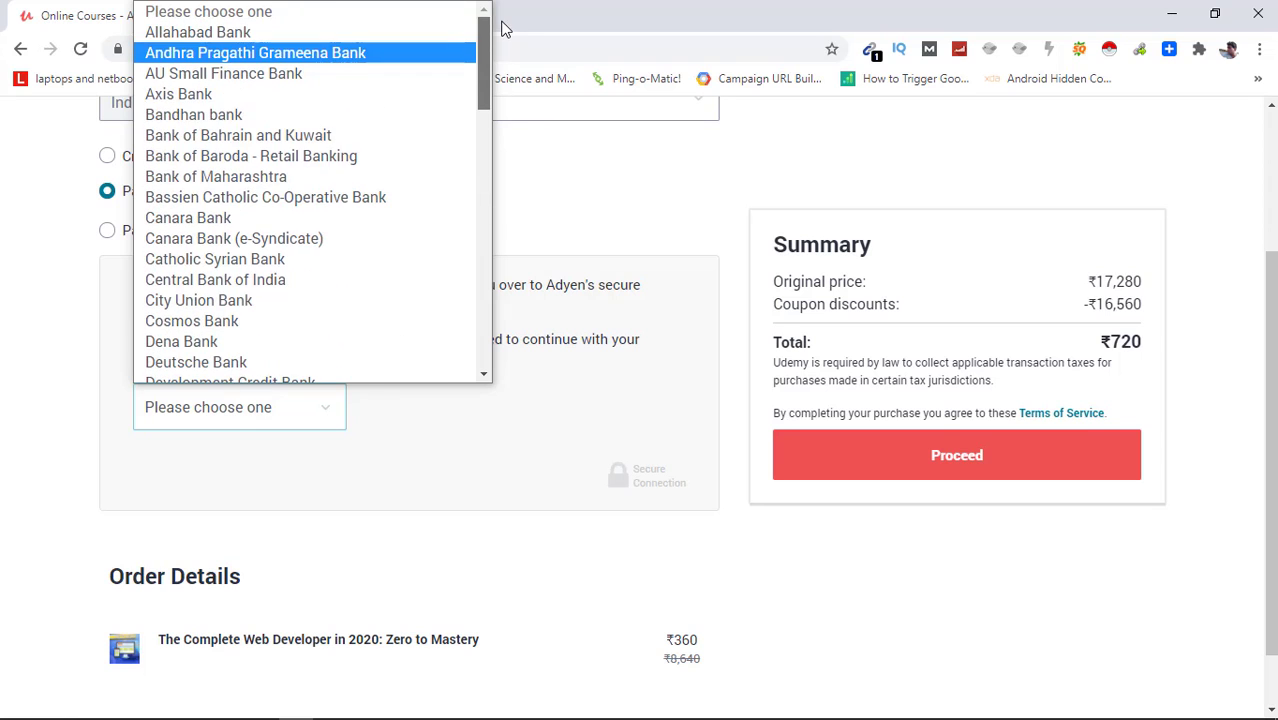
left_click(178, 94)
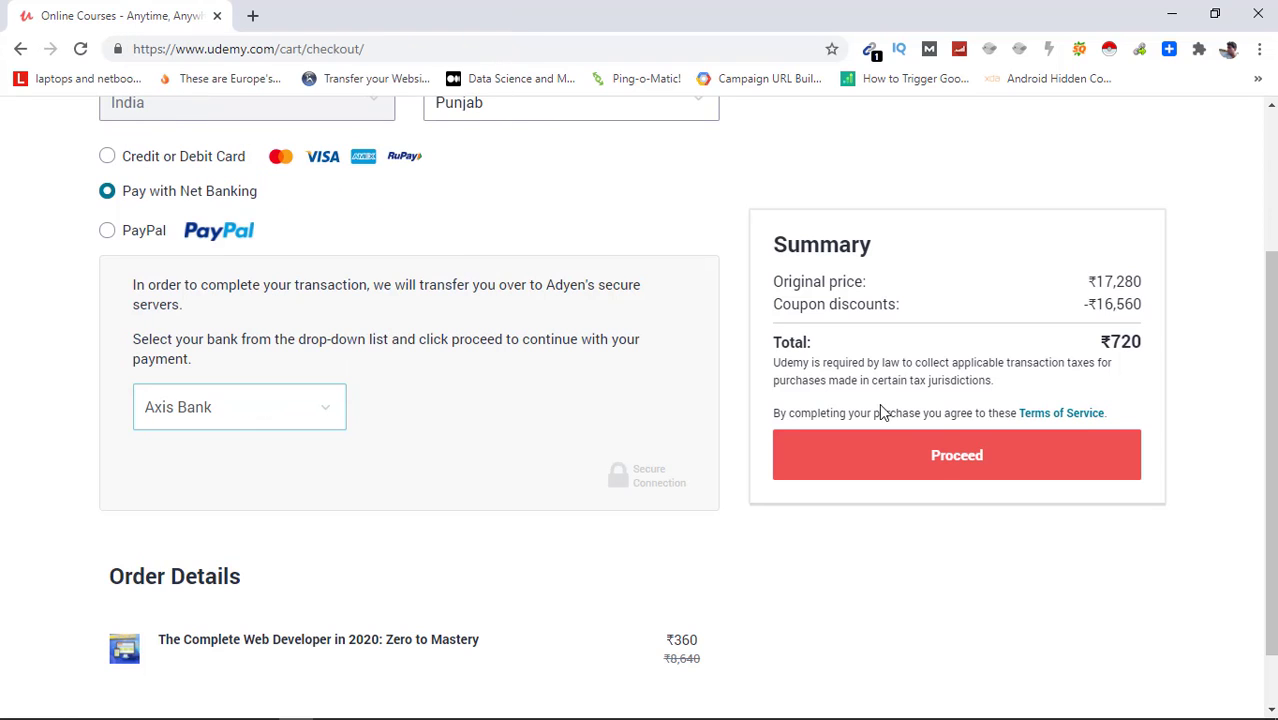
left_click(956, 456)
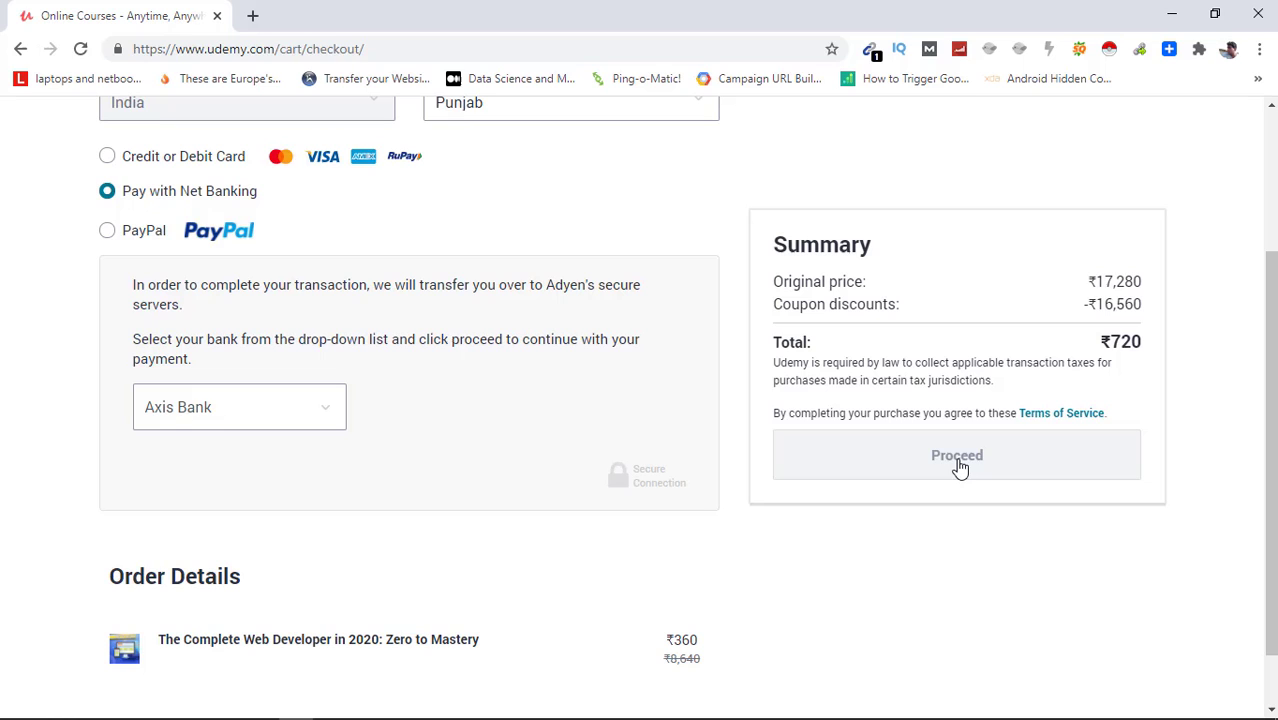
left_click(956, 454)
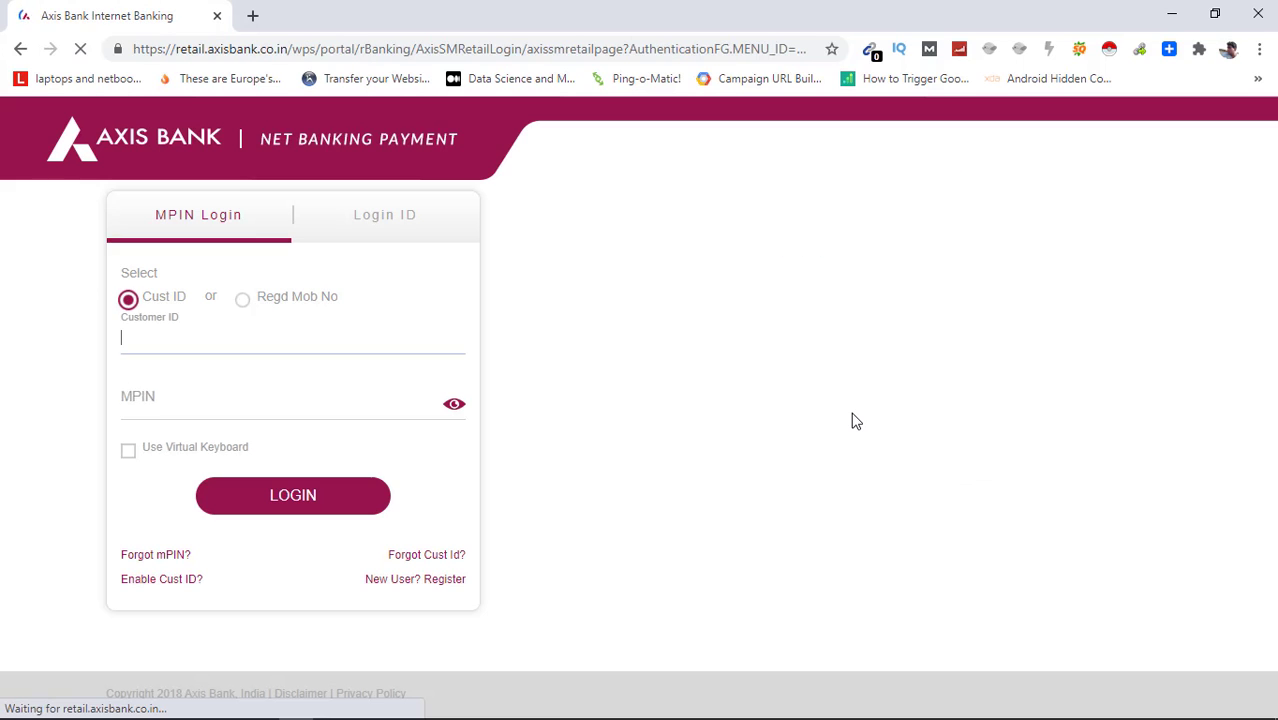
Sign in to Axis Bank net banking with a Login ID and password to authorize payment.
left_click(384, 214)
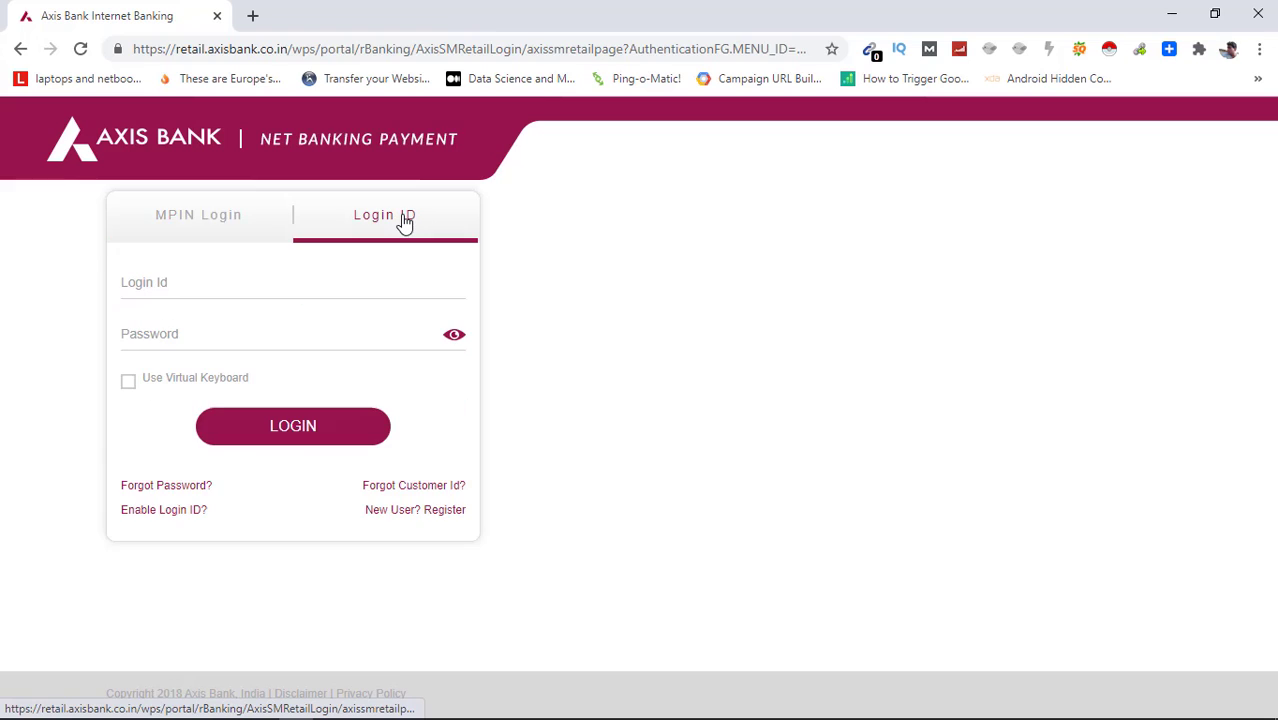
left_click(292, 282)
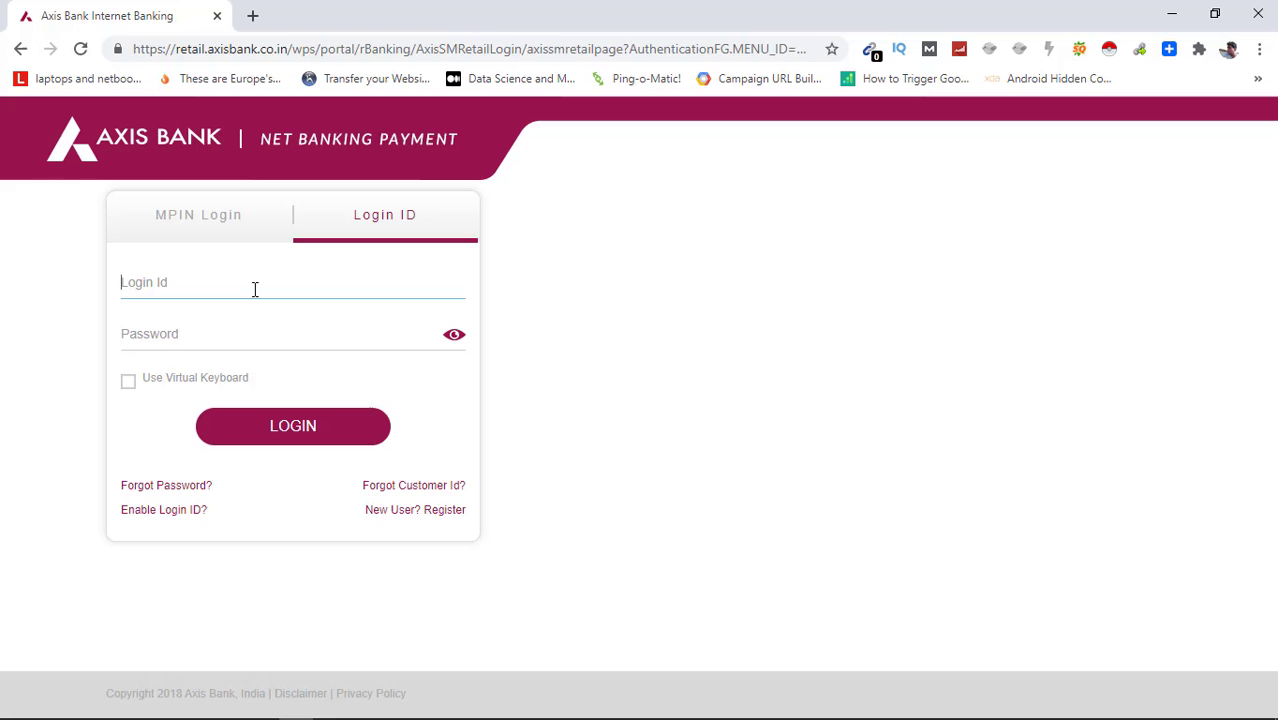
type("1")
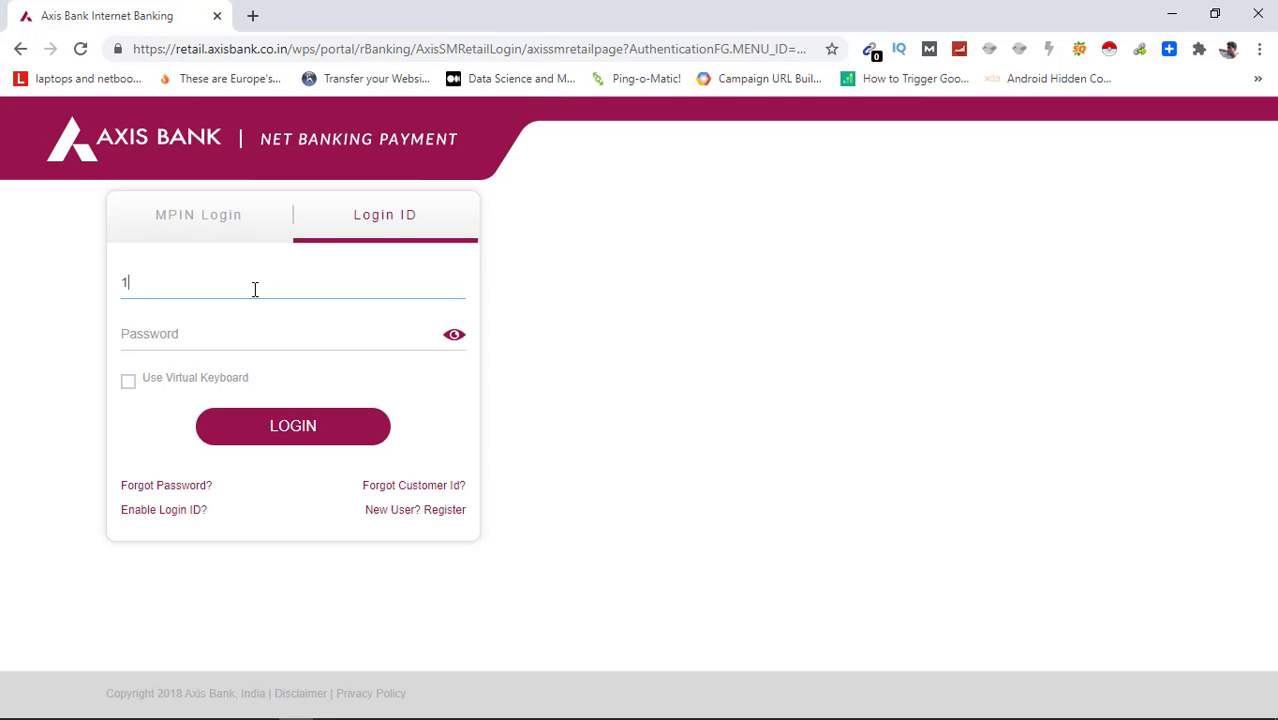
left_click(292, 426)
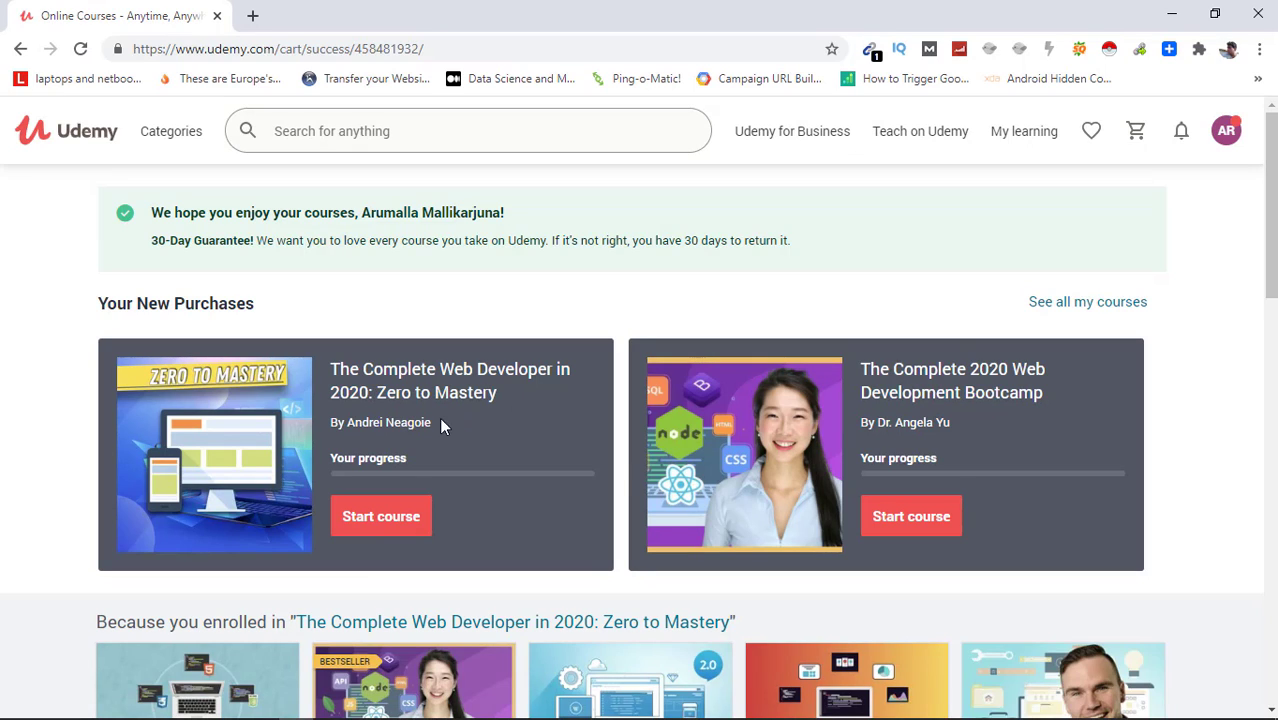
mouse_move(1150, 390)
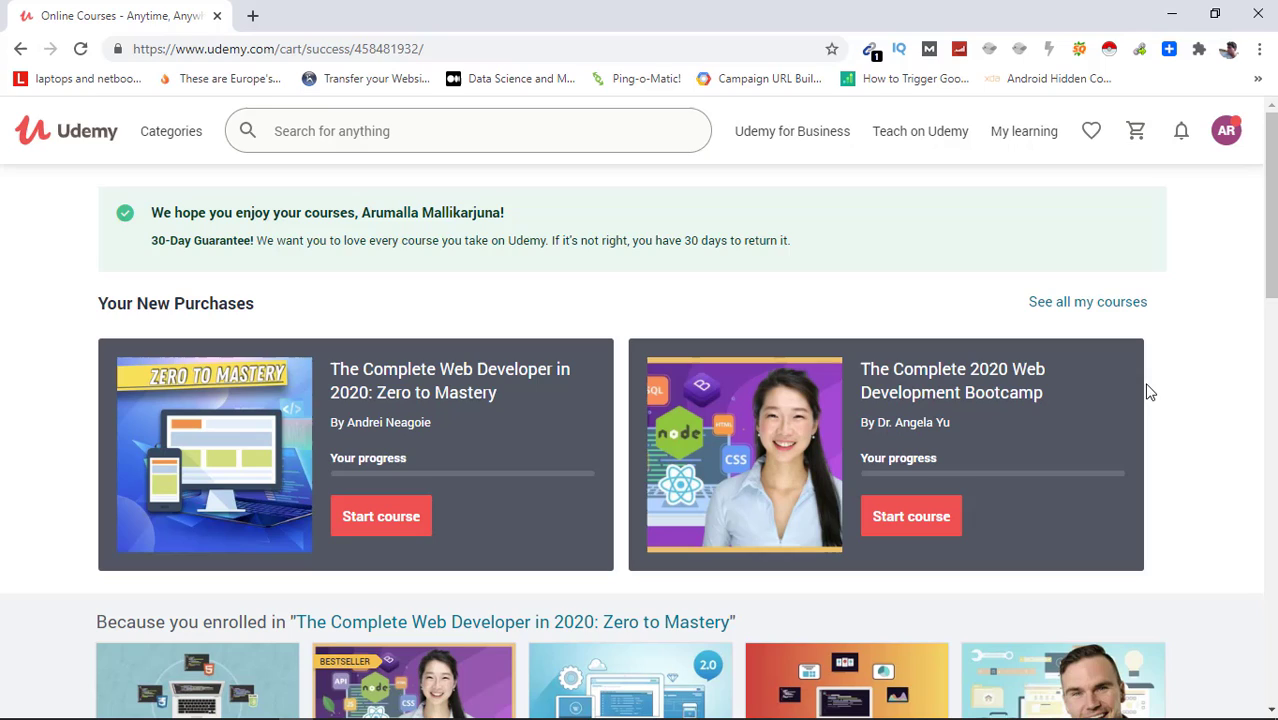
mouse_move(1032, 426)
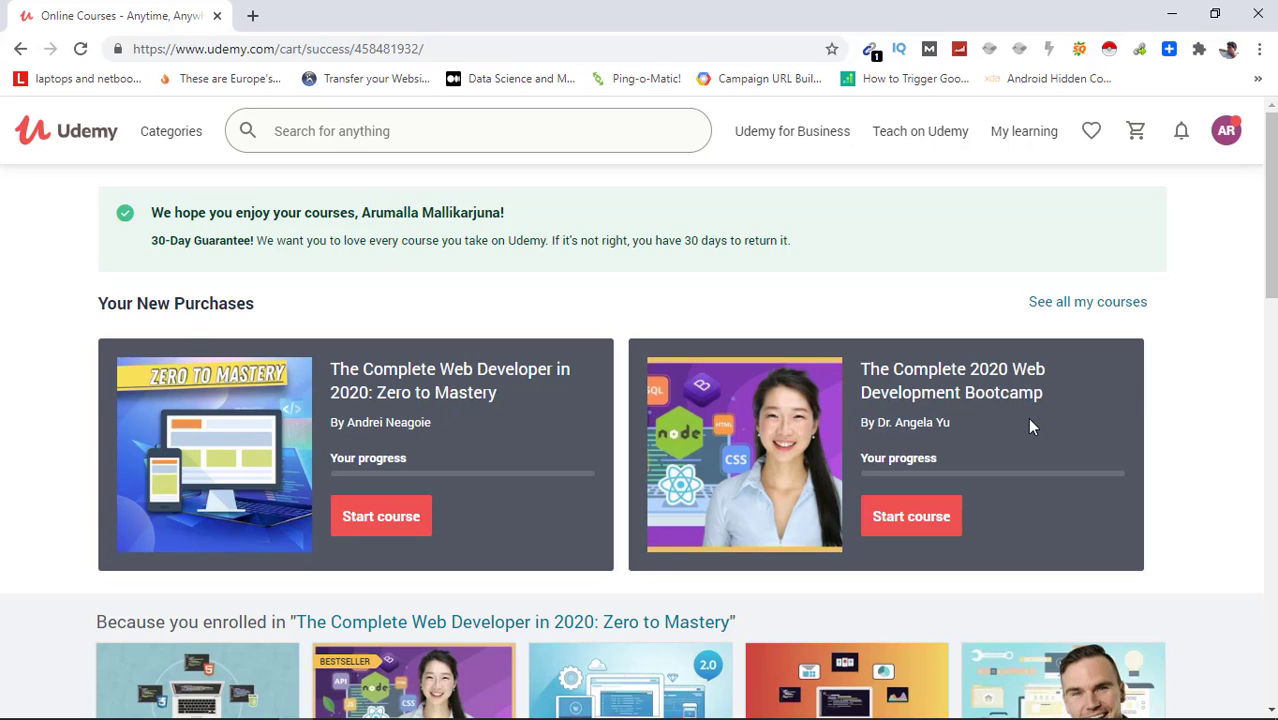
mouse_move(966, 454)
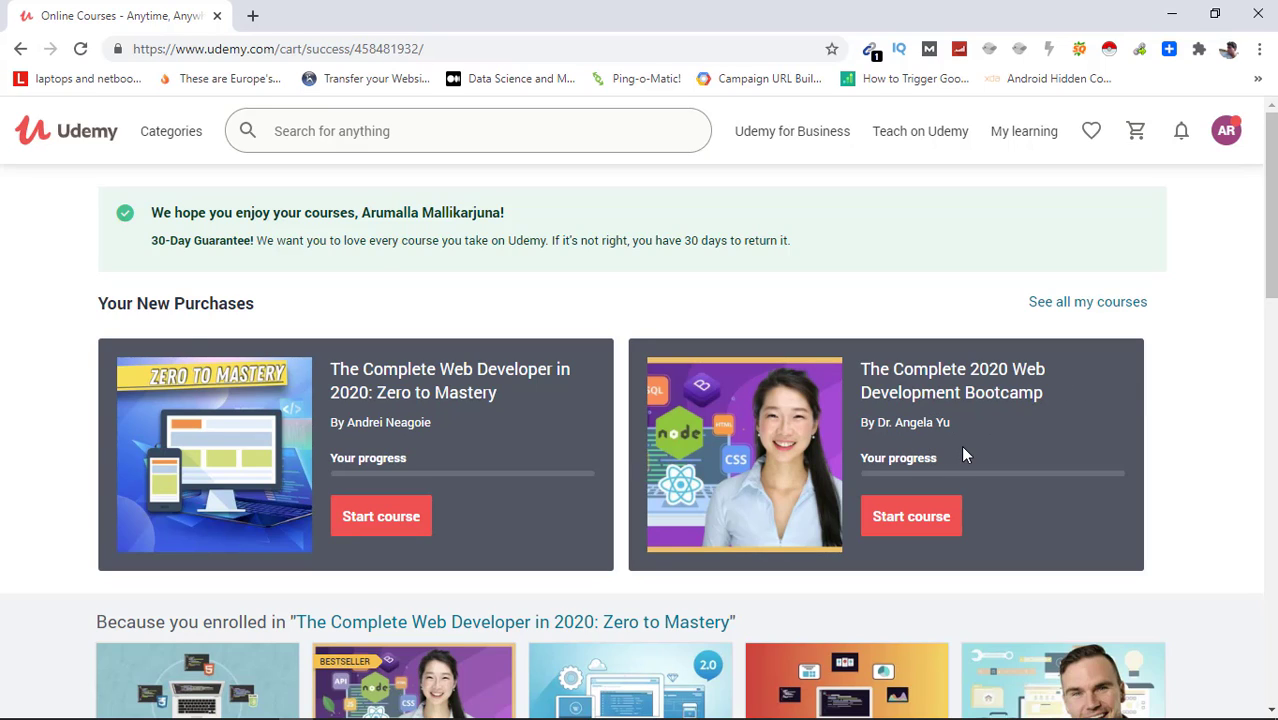
mouse_move(736, 388)
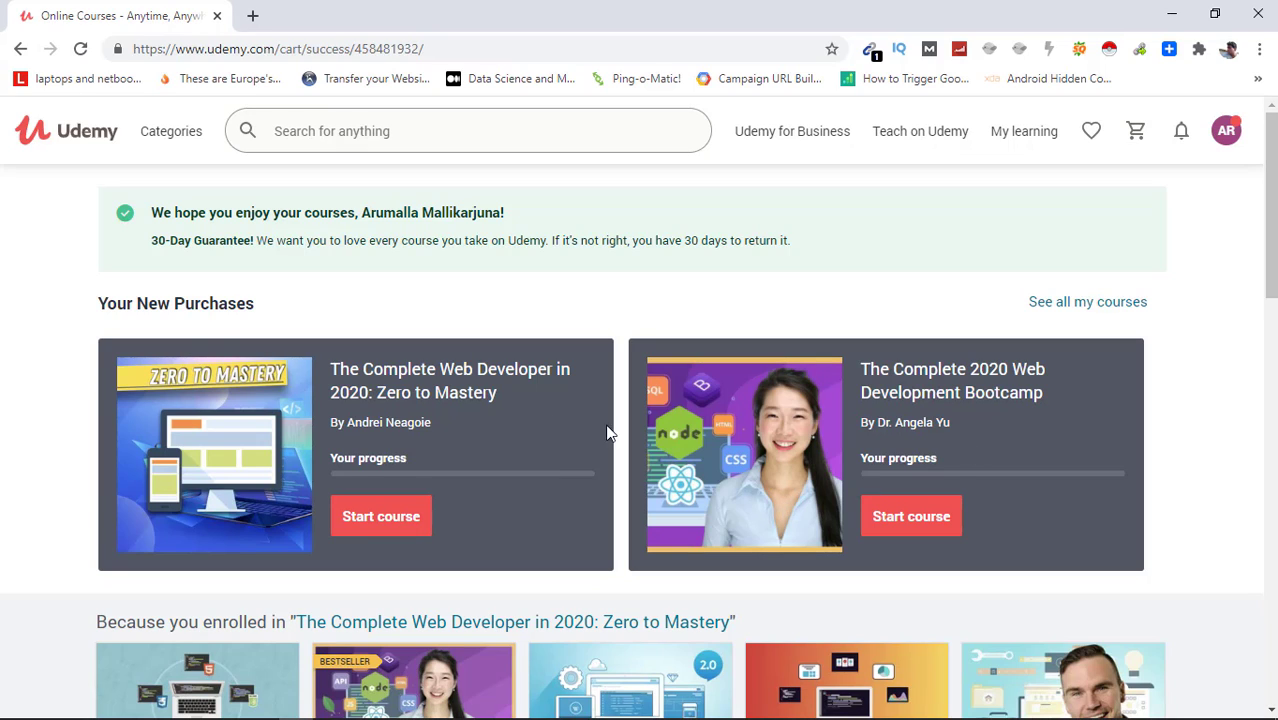
mouse_move(664, 472)
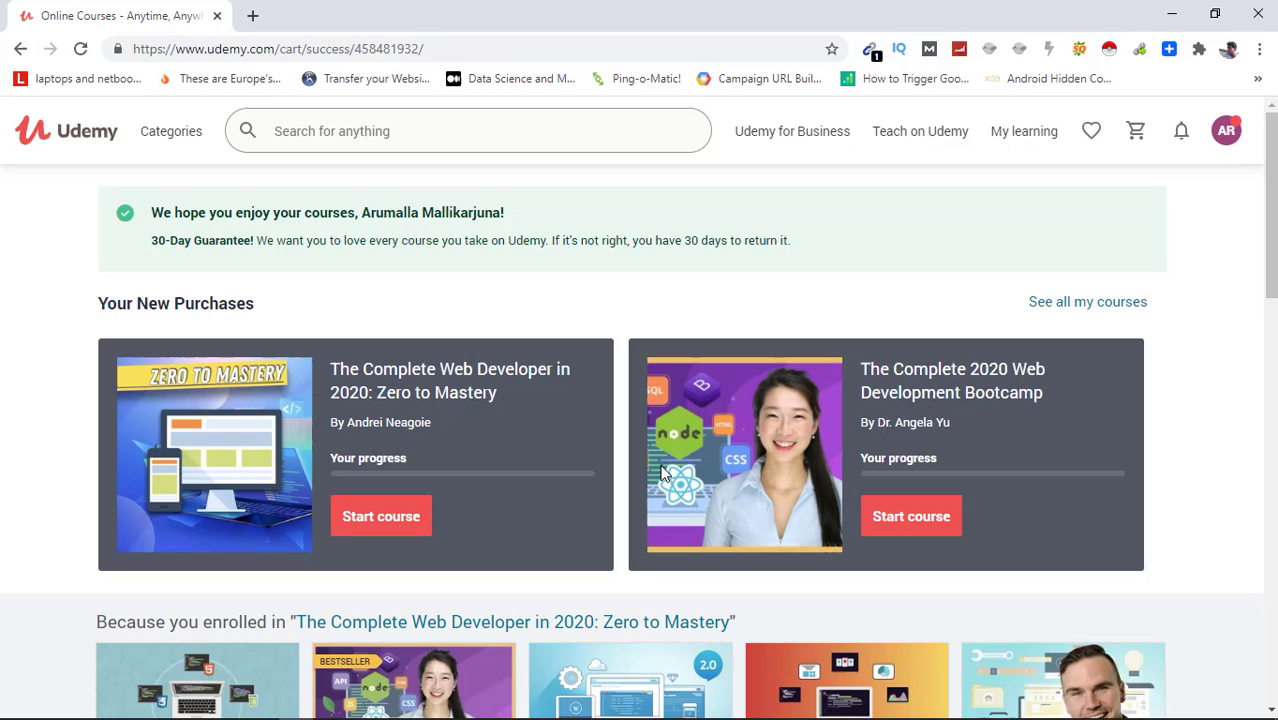